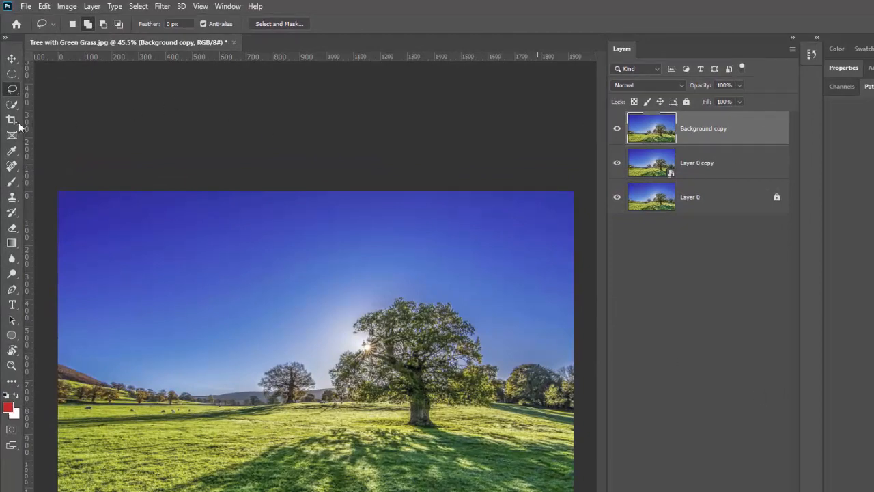
Step: Switch to the Crop tool to set up a content-aware crop on the tree photo
left_click(12, 120)
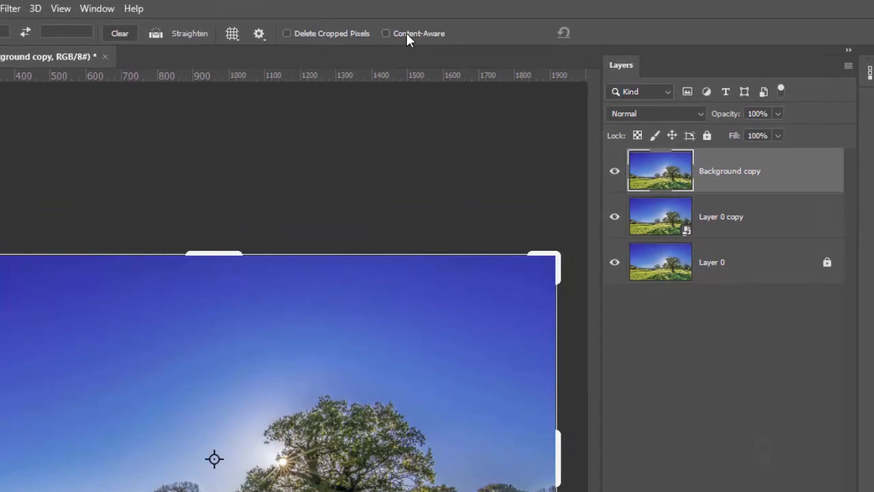
mouse_move(399, 38)
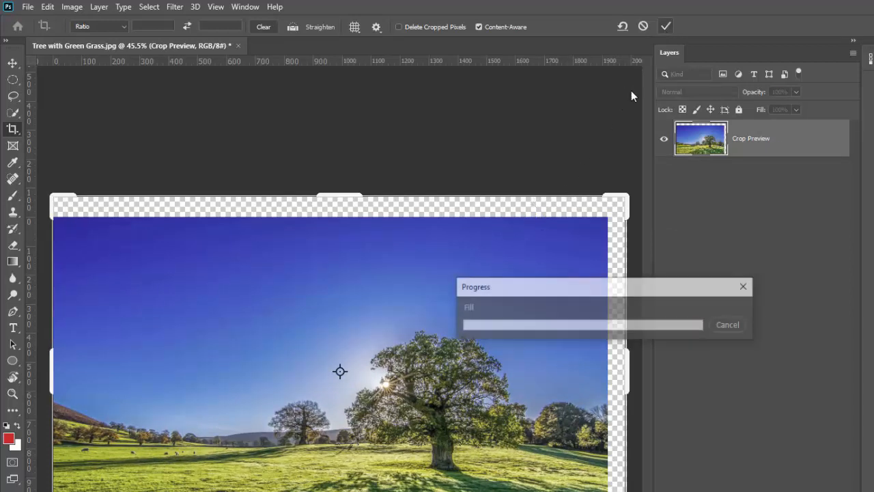
left_click(665, 26)
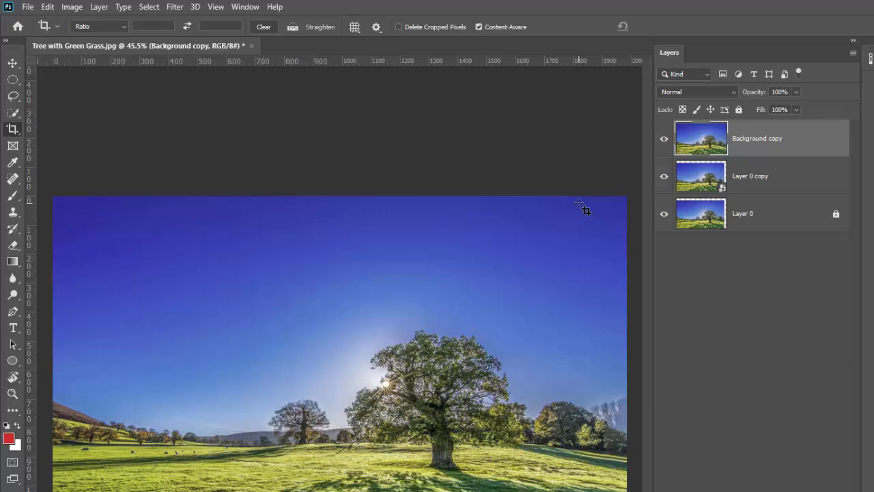
mouse_move(600, 417)
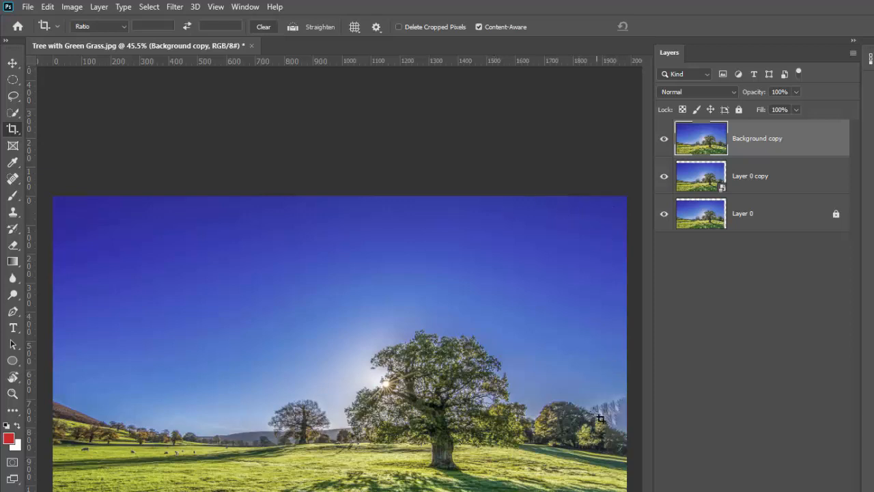
mouse_move(246, 303)
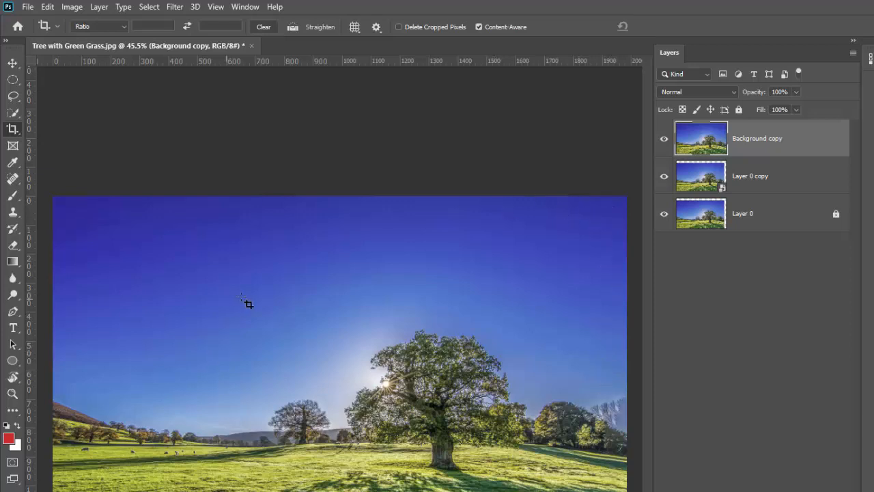
mouse_move(644, 430)
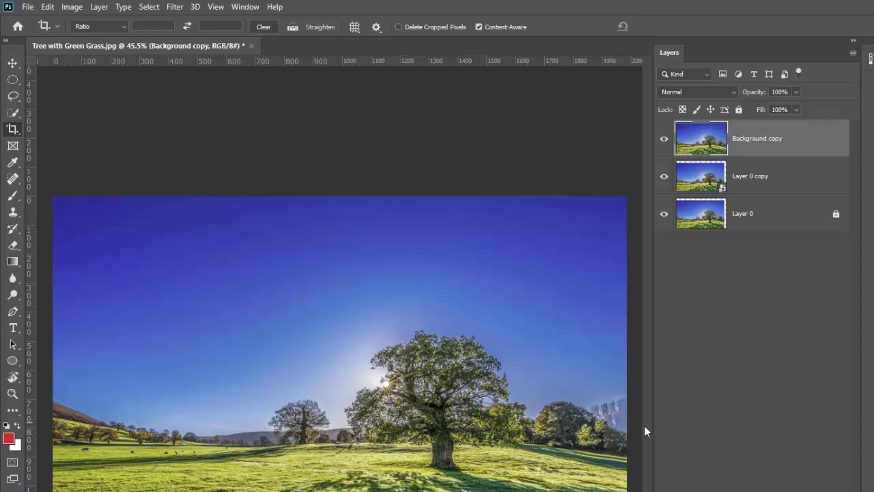
mouse_move(525, 426)
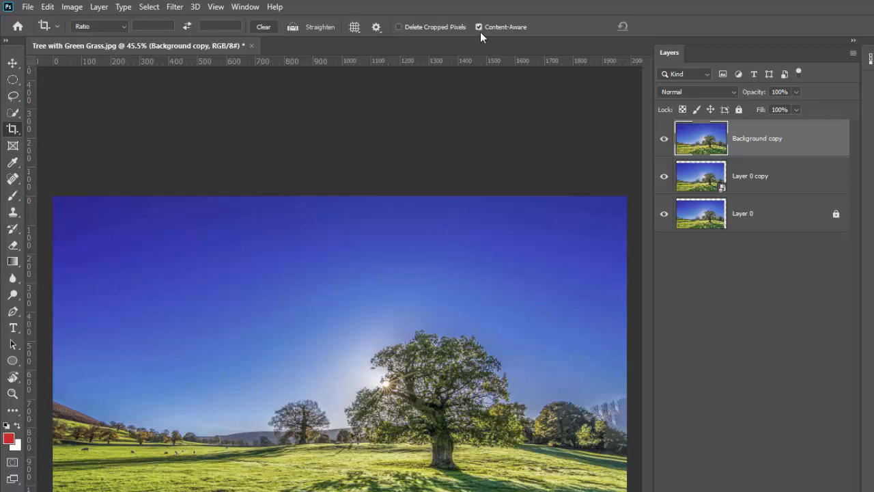
mouse_move(497, 36)
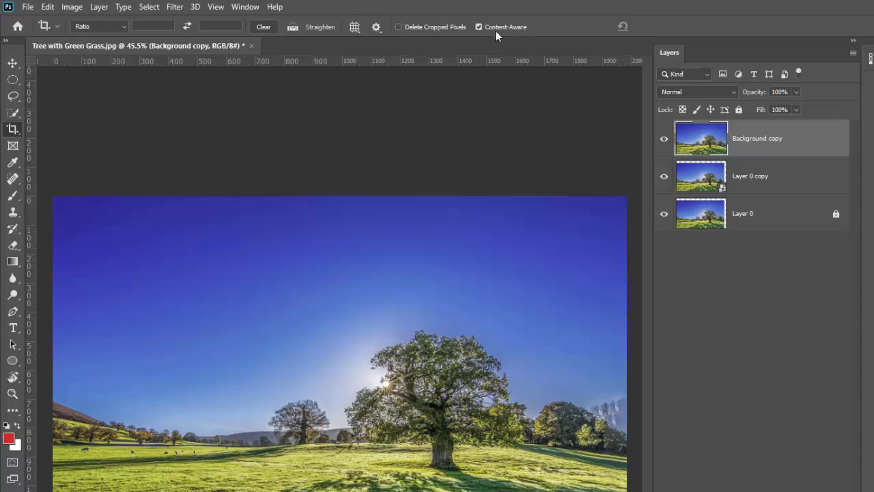
mouse_move(490, 34)
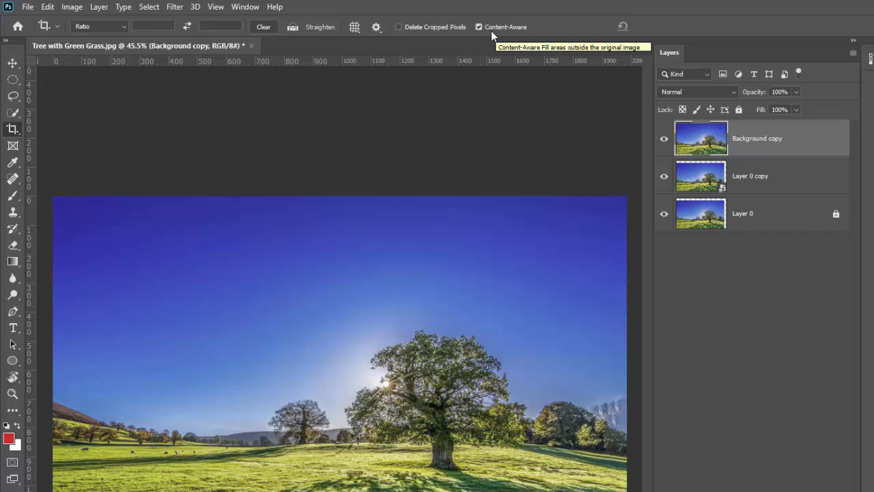
mouse_move(496, 35)
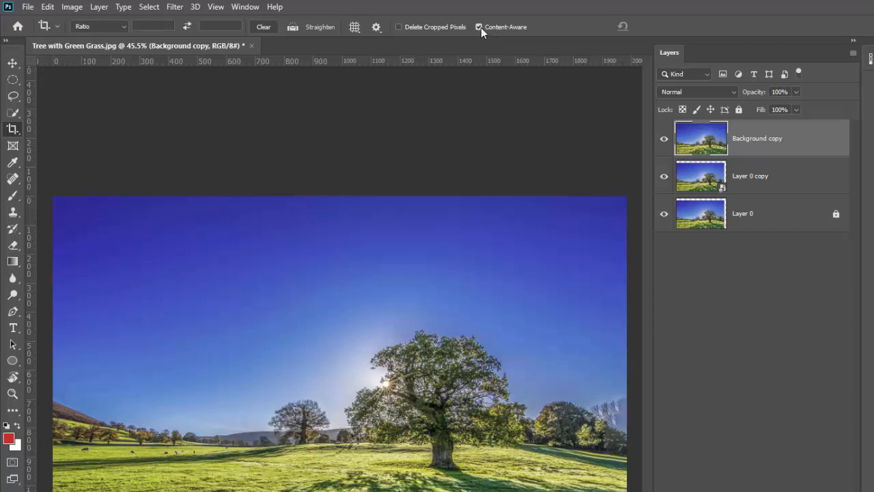
Step: Uncheck the Content-Aware option in the Crop tool options bar
left_click(477, 28)
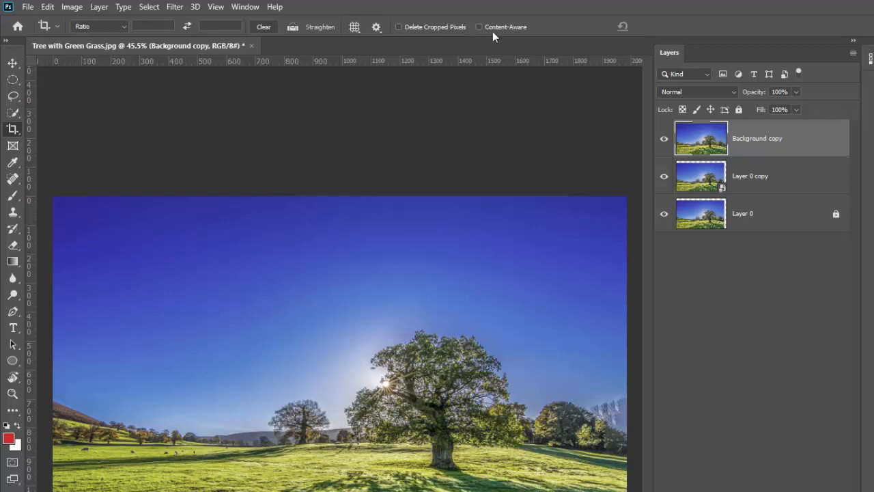
mouse_move(526, 33)
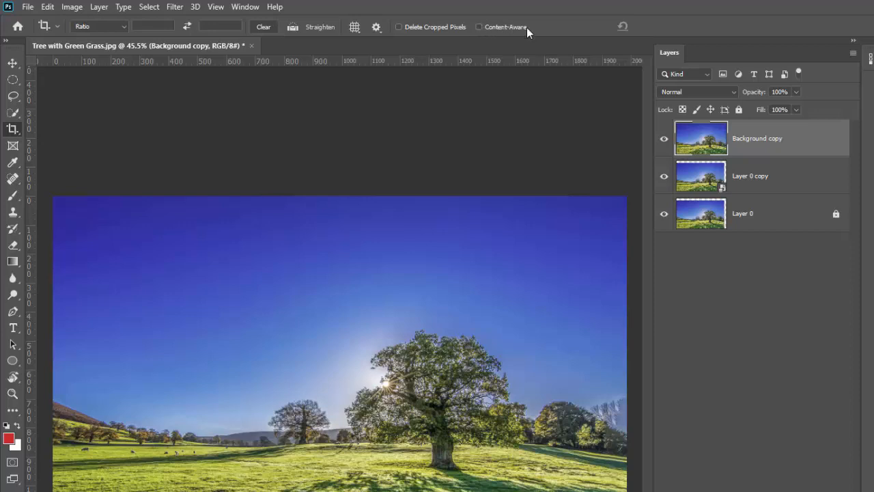
left_click(478, 27)
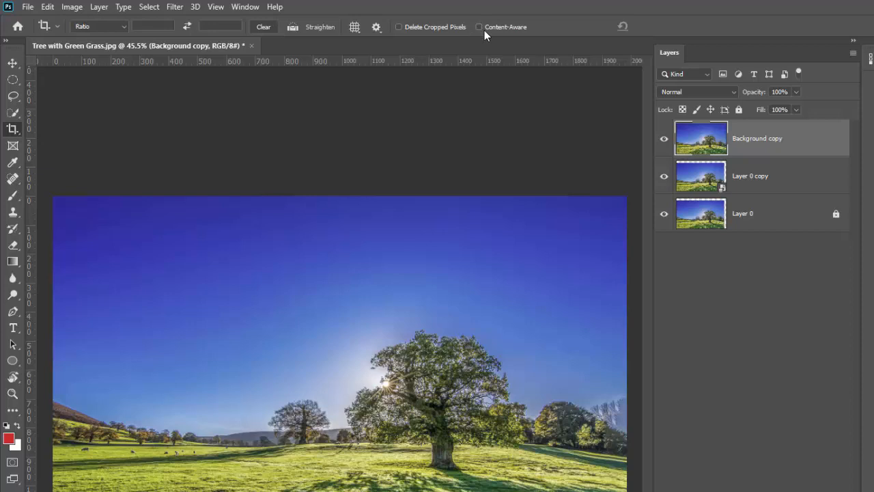
mouse_move(497, 34)
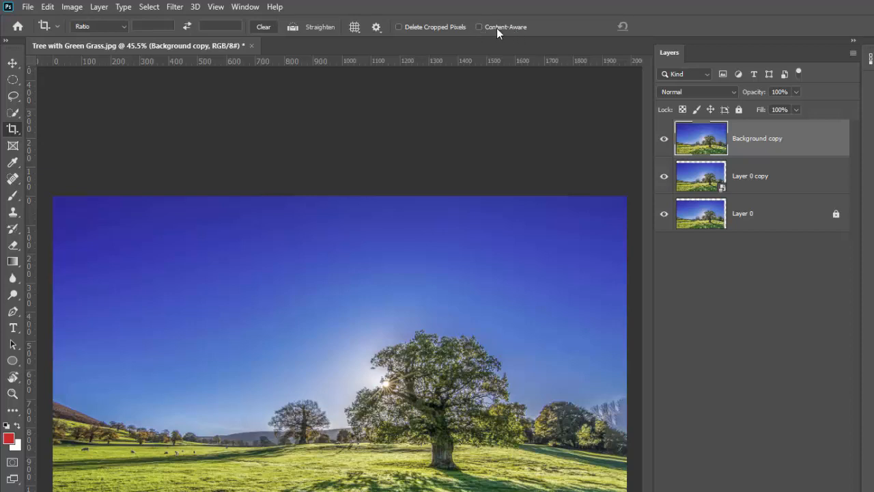
mouse_move(506, 27)
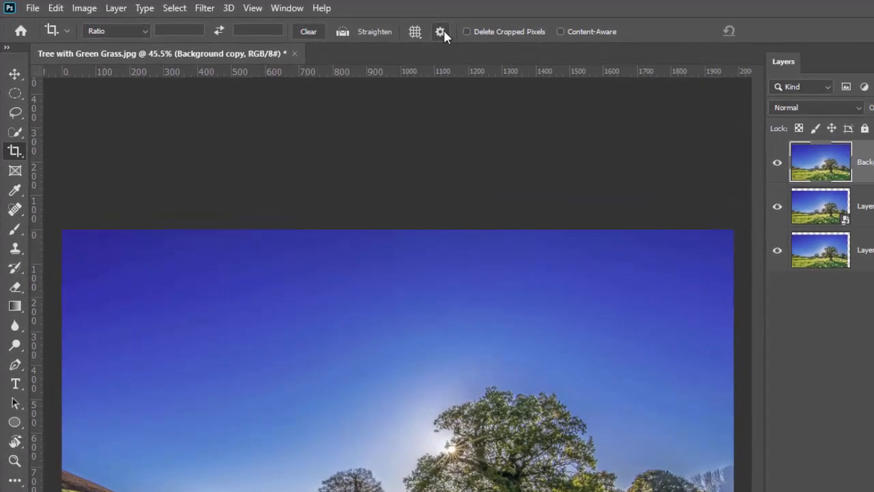
Step: Enable Use Classic Mode in the Crop tool's behaviour settings
left_click(439, 30)
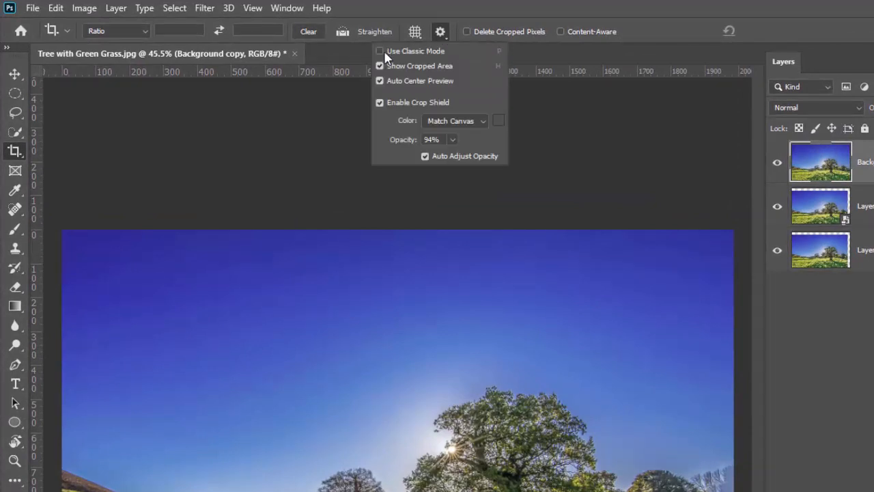
left_click(380, 50)
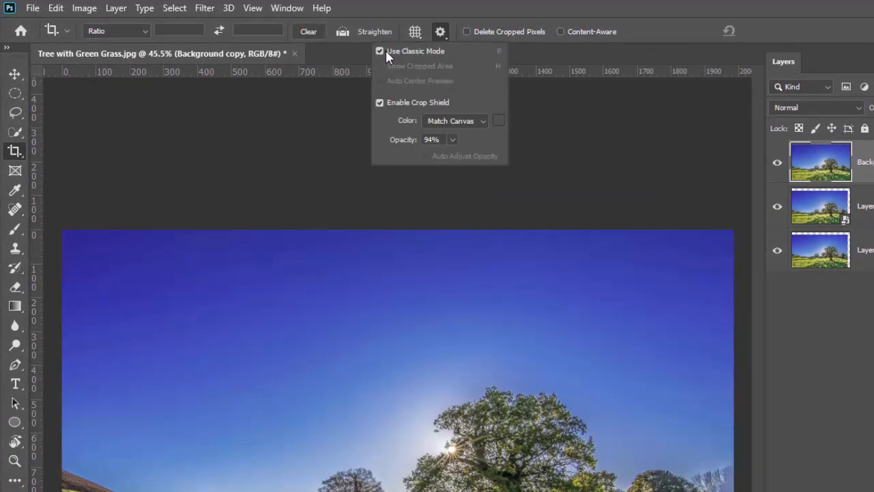
mouse_move(452, 62)
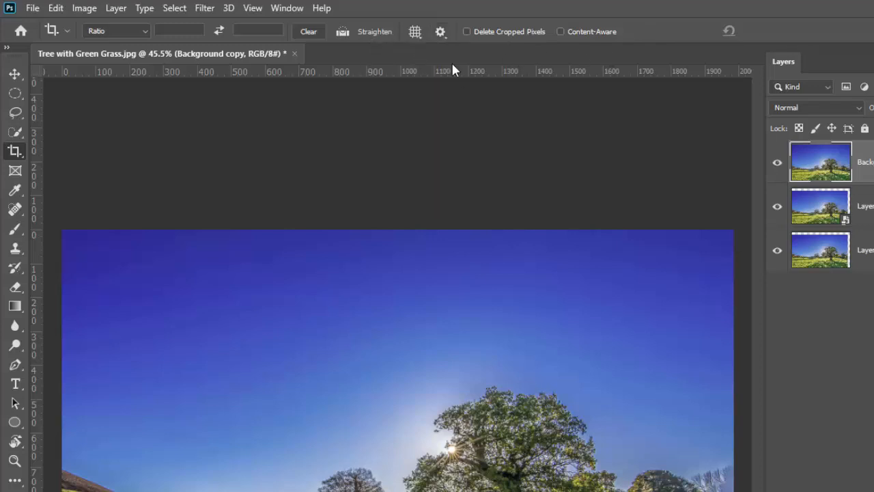
mouse_move(565, 35)
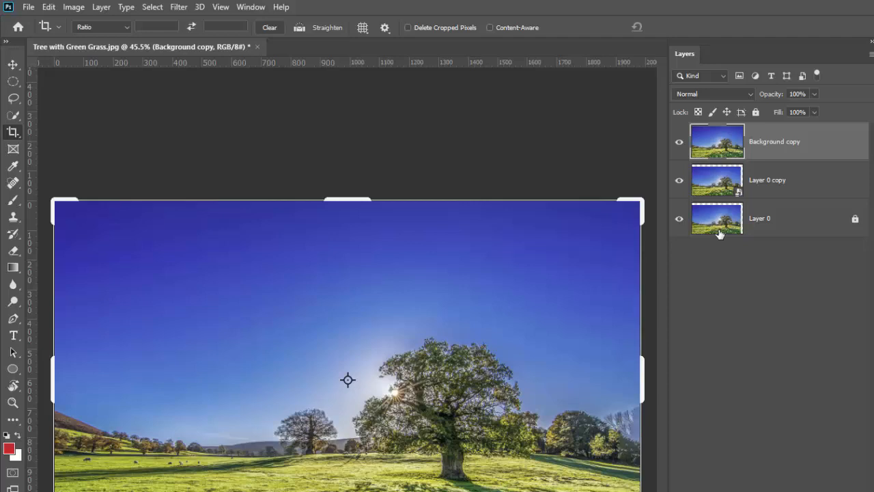
mouse_move(765, 235)
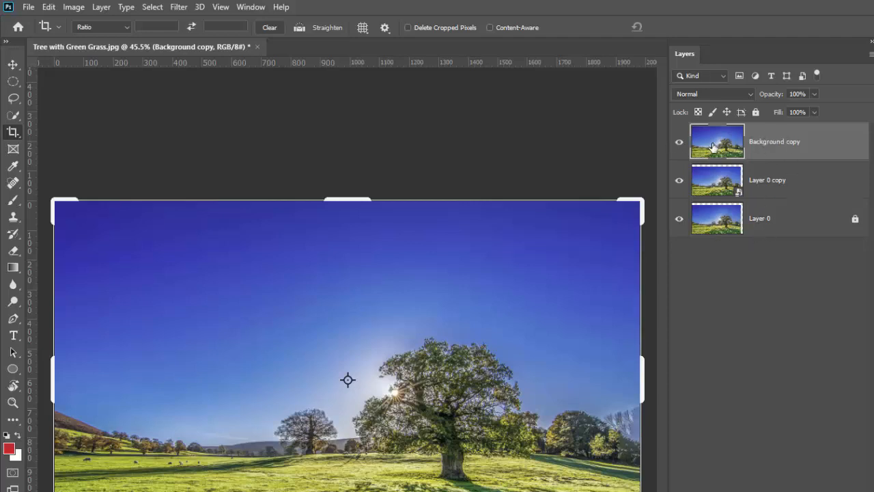
mouse_move(124, 257)
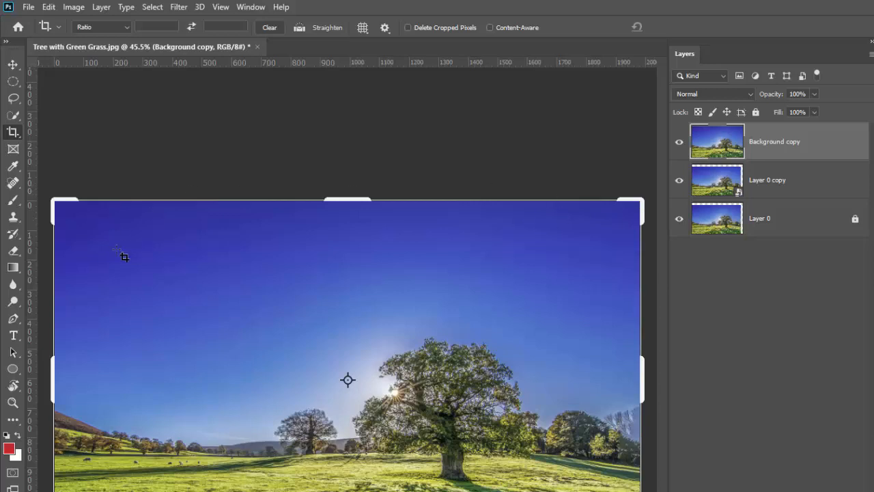
mouse_move(497, 33)
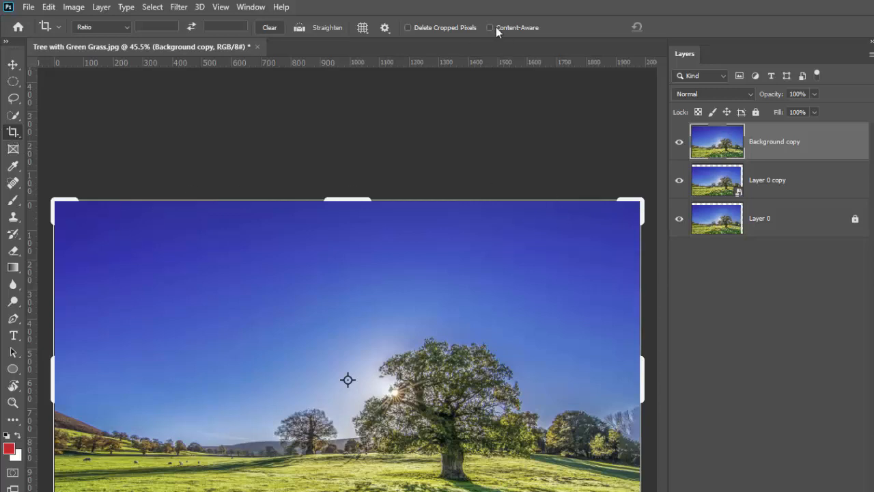
mouse_move(776, 188)
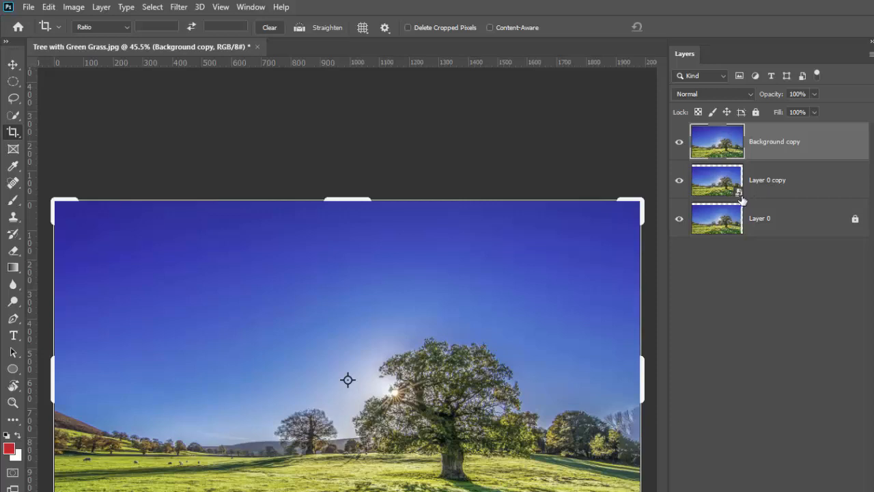
mouse_move(740, 198)
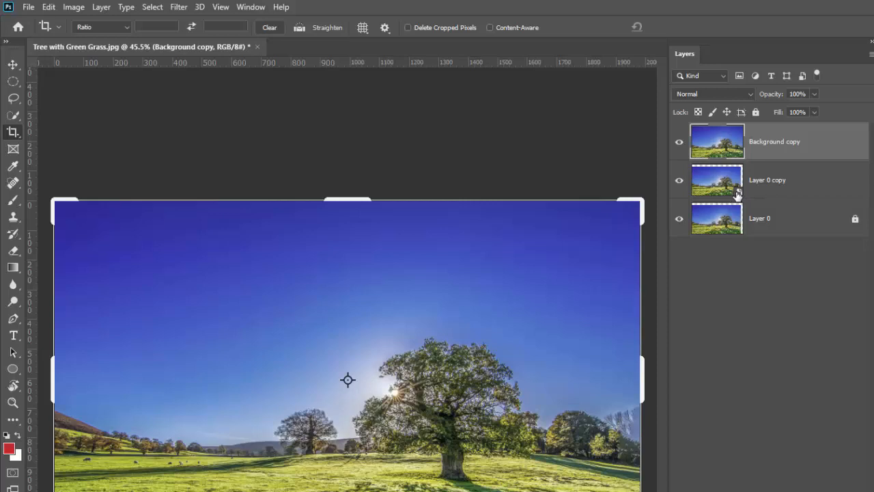
mouse_move(715, 218)
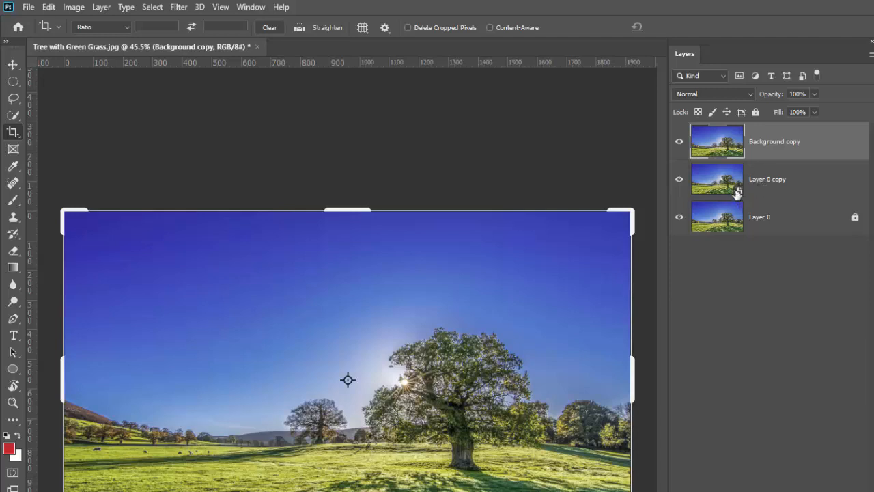
mouse_move(792, 188)
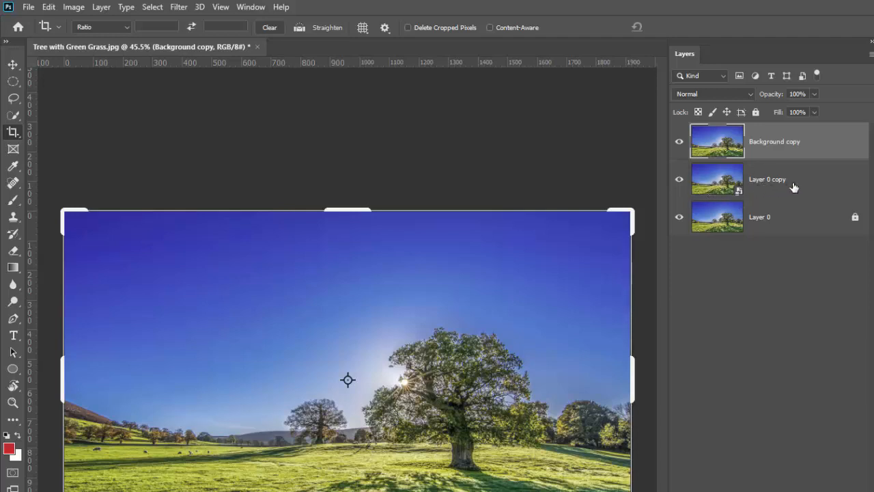
left_click(767, 179)
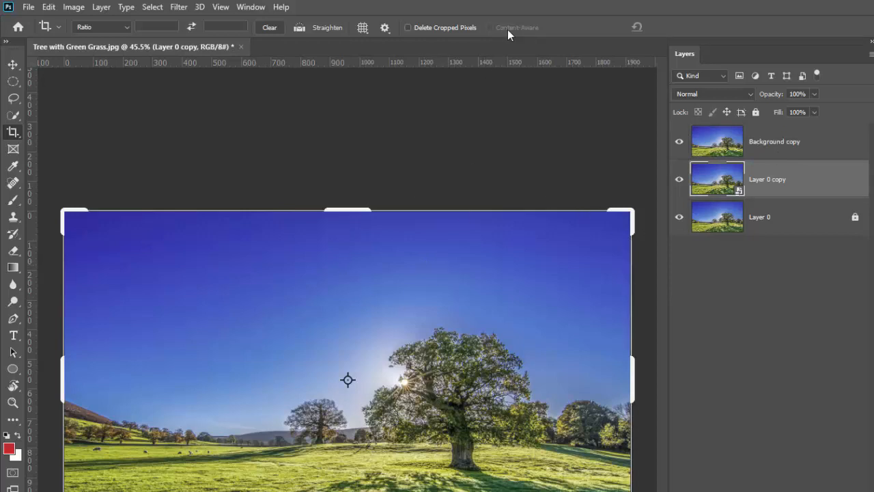
mouse_move(490, 35)
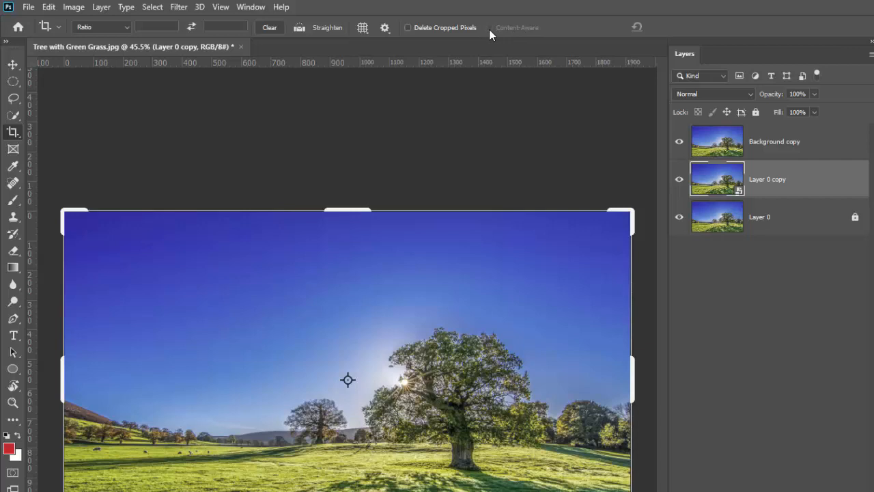
mouse_move(516, 27)
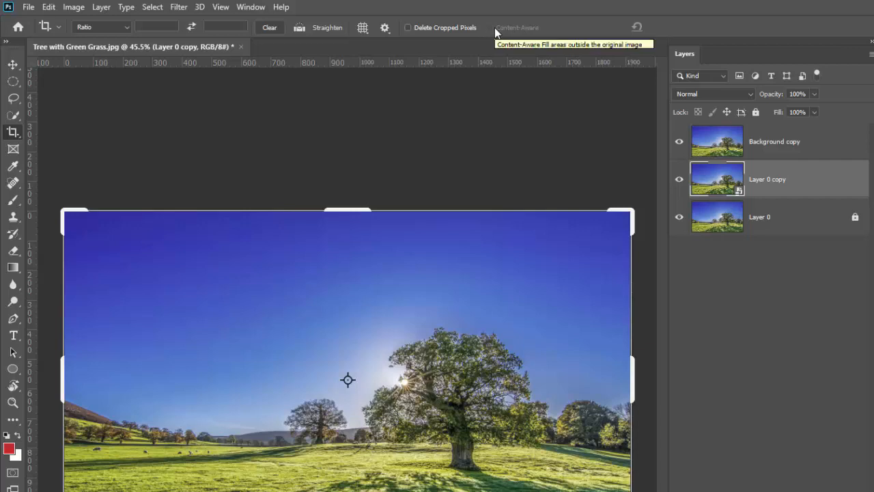
mouse_move(504, 35)
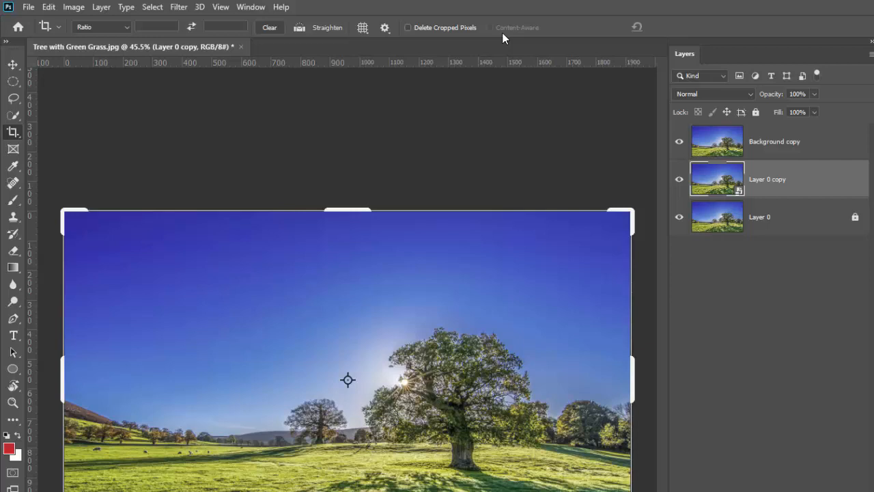
mouse_move(773, 230)
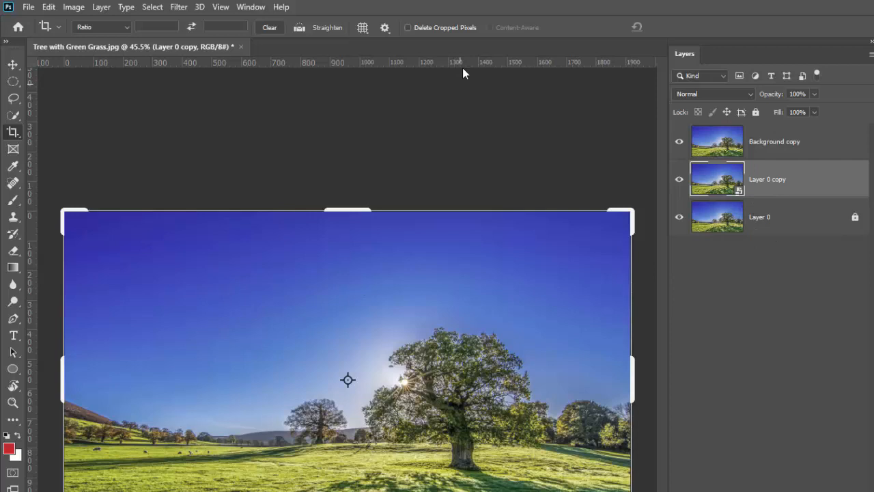
mouse_move(770, 158)
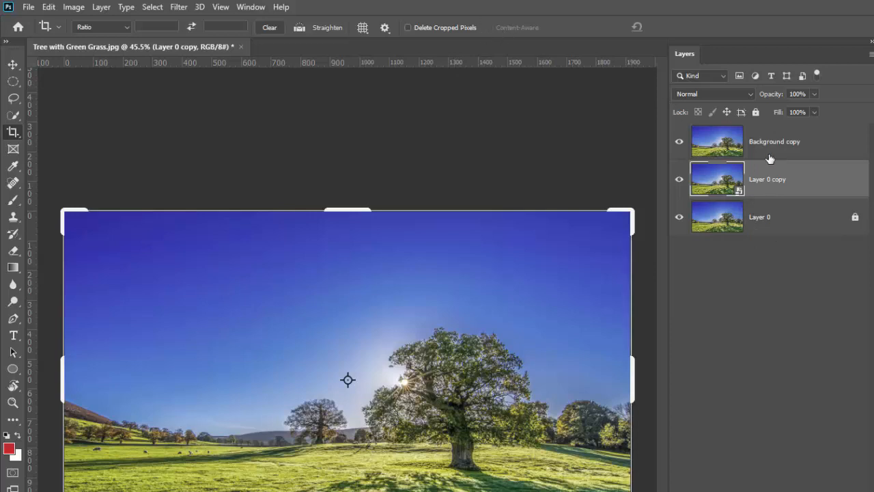
left_click(775, 140)
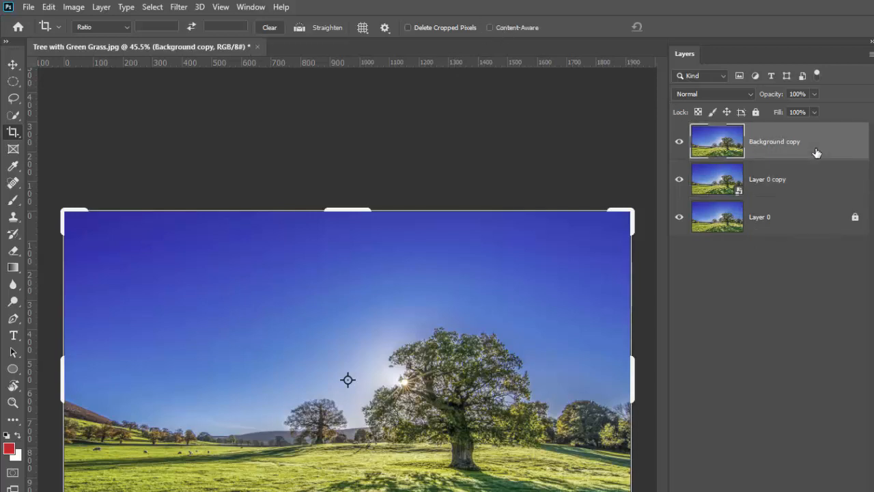
mouse_move(784, 224)
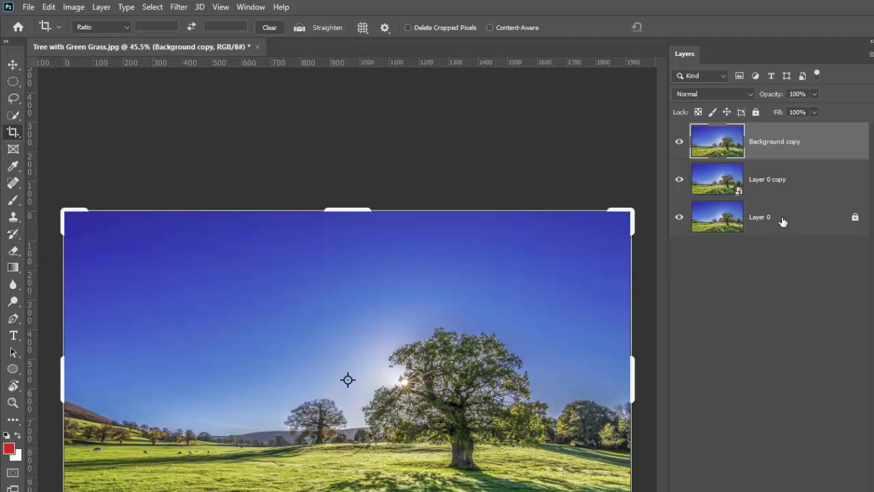
Step: Activate the locked Layer 0, then return to Layer 0 copy after finding Content-Aware still greyed out
left_click(759, 215)
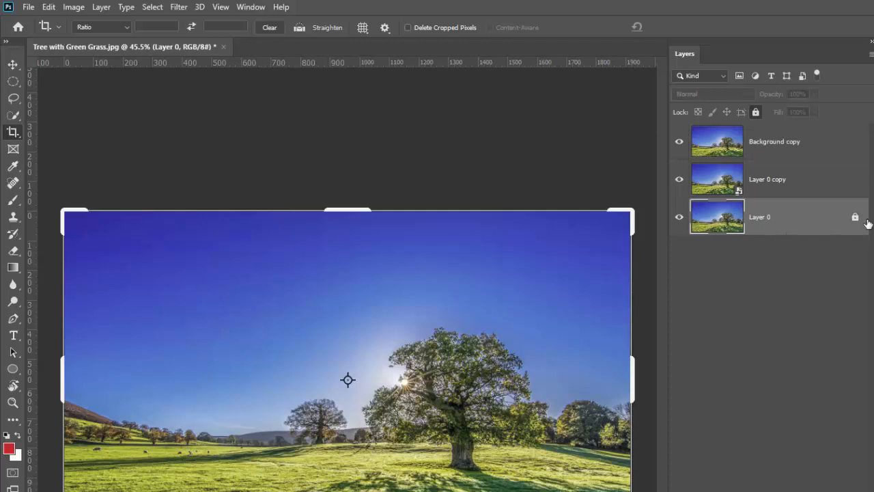
mouse_move(847, 226)
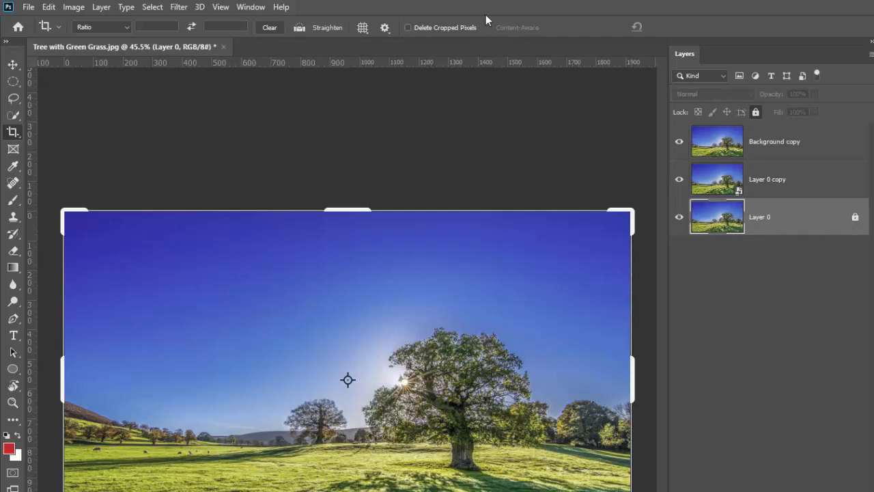
mouse_move(30, 137)
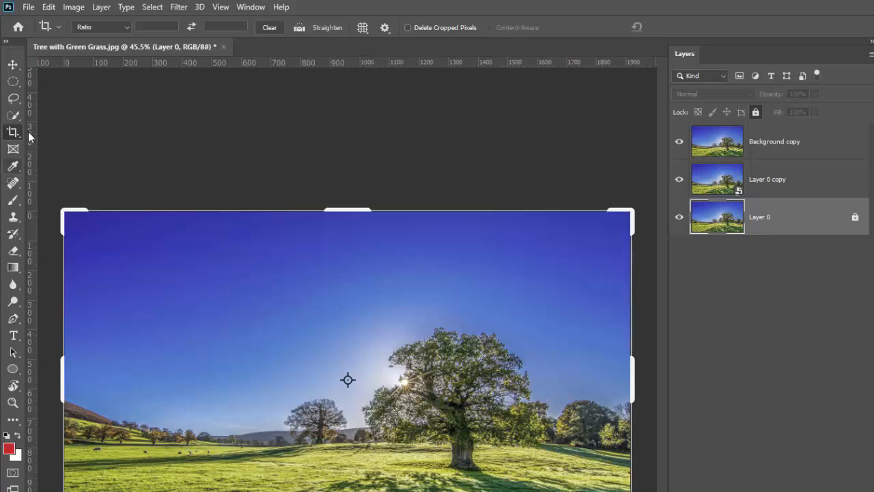
mouse_move(807, 226)
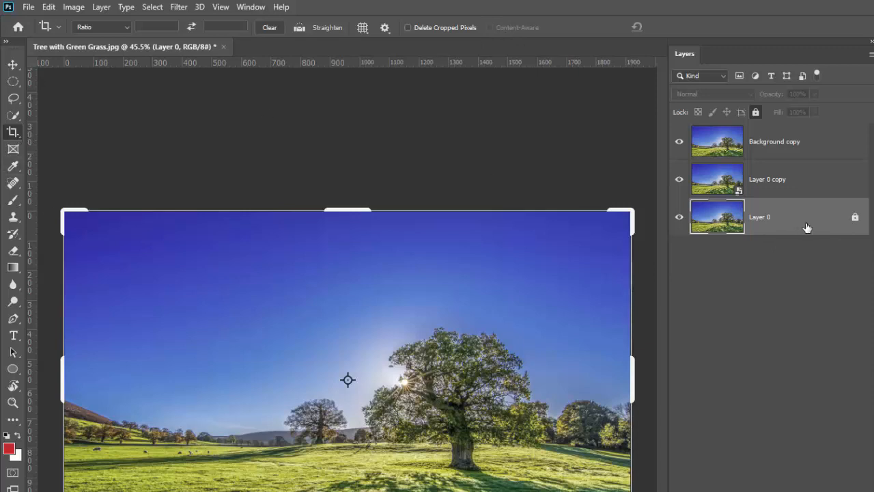
mouse_move(782, 226)
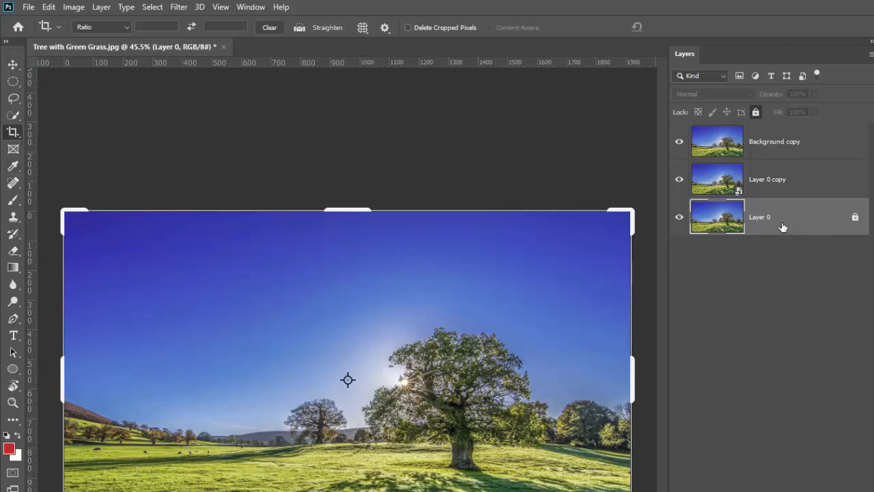
mouse_move(777, 183)
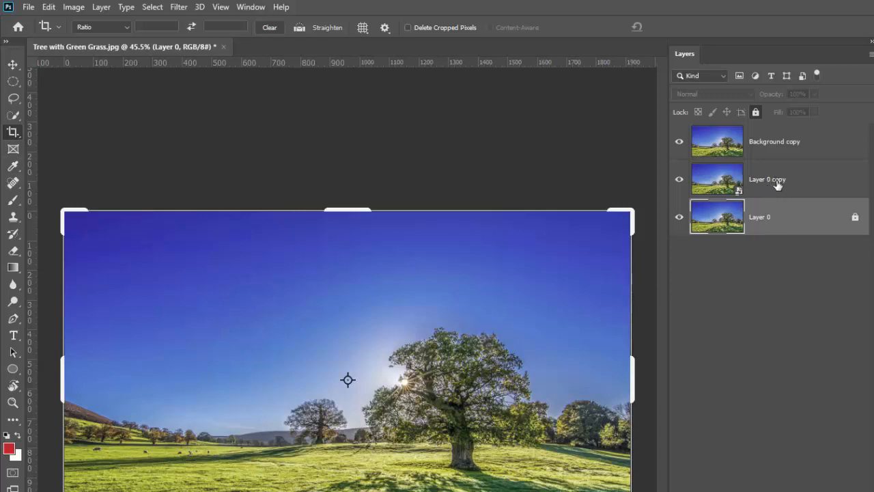
mouse_move(770, 176)
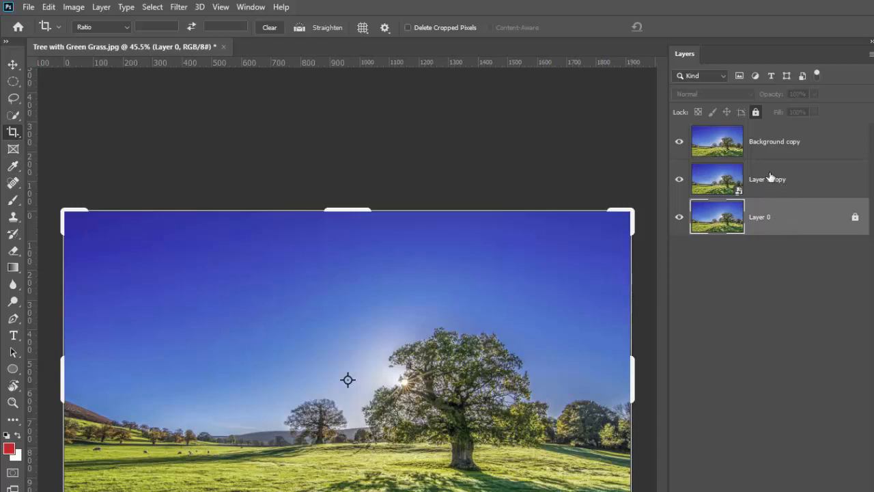
left_click(768, 179)
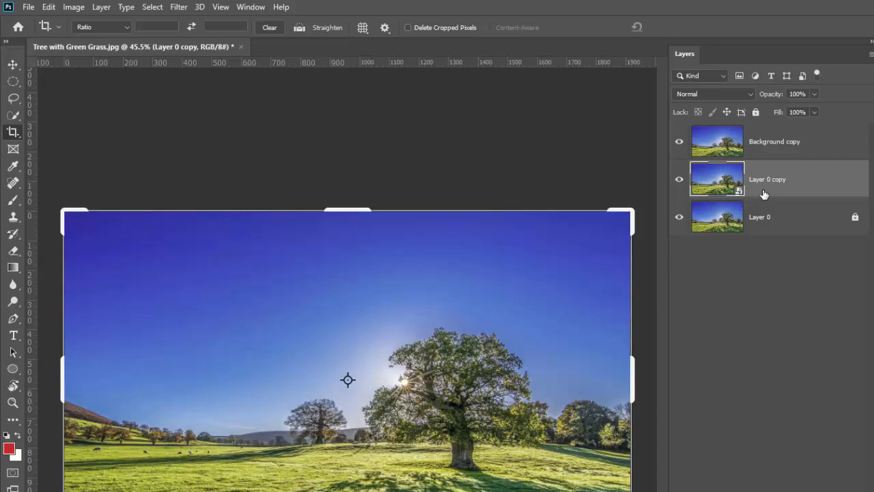
mouse_move(756, 199)
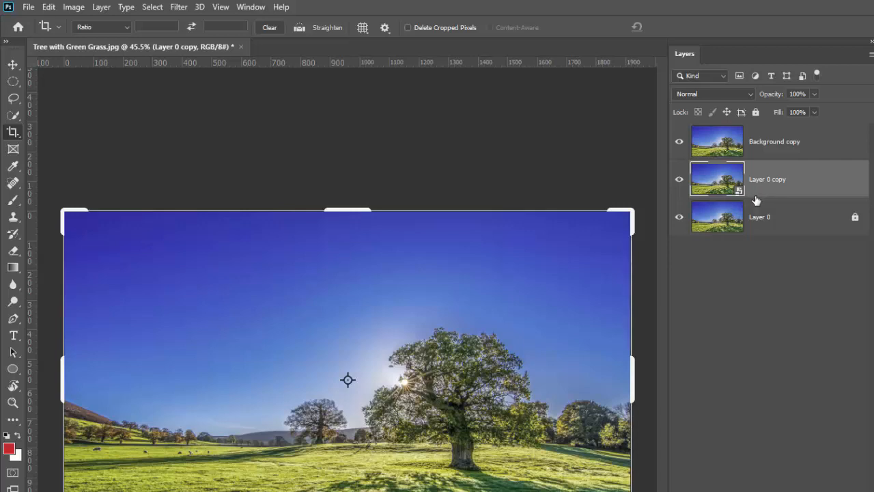
Step: Check the Edit menu for content-aware commands with Layer 0 copy active
left_click(49, 7)
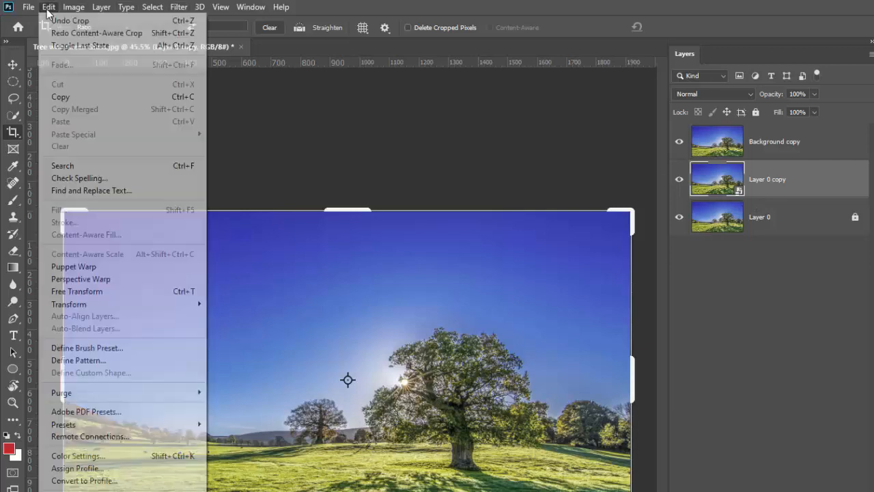
mouse_move(106, 235)
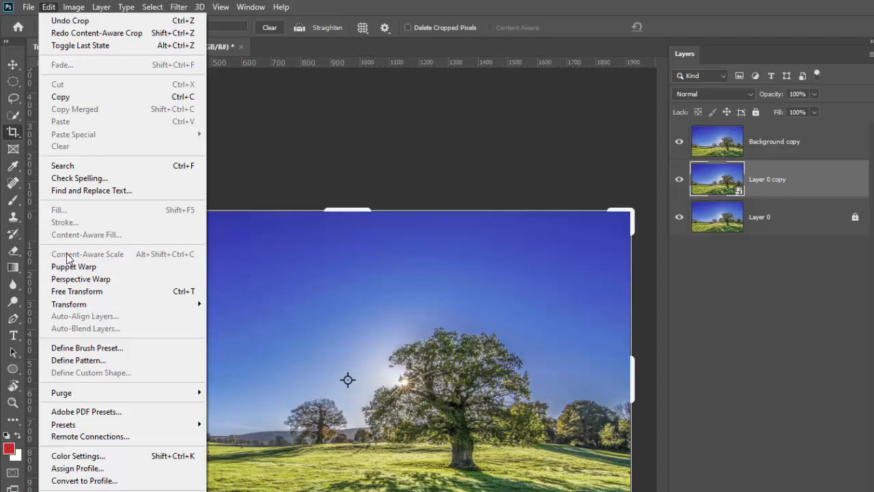
mouse_move(122, 260)
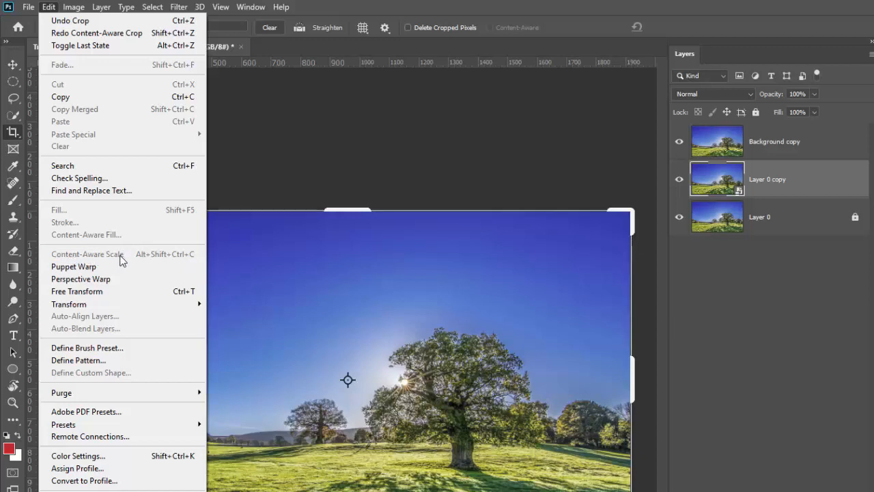
mouse_move(112, 239)
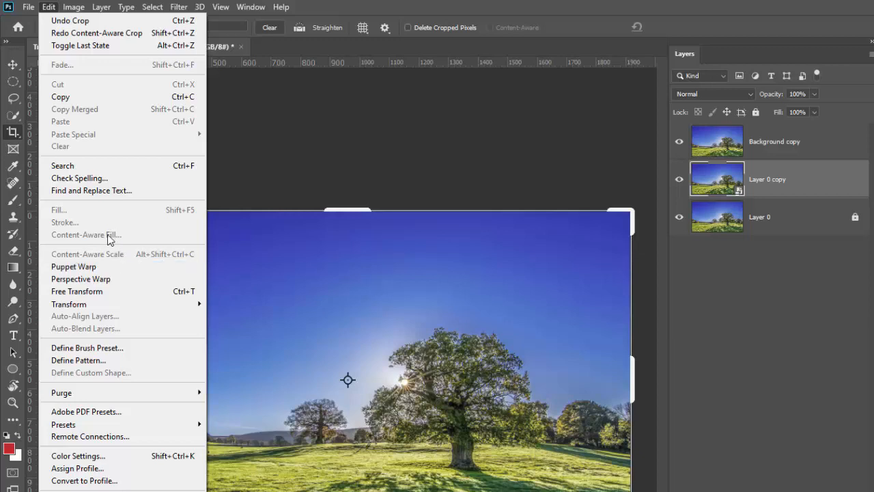
mouse_move(131, 257)
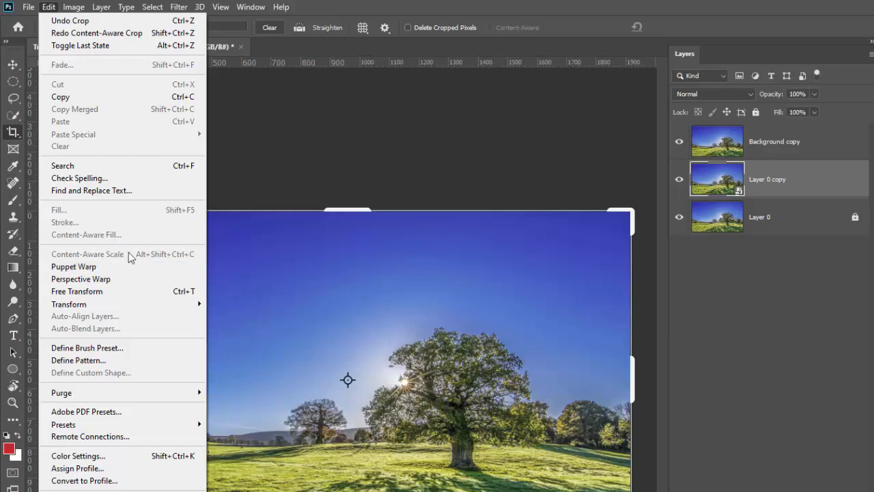
mouse_move(353, 264)
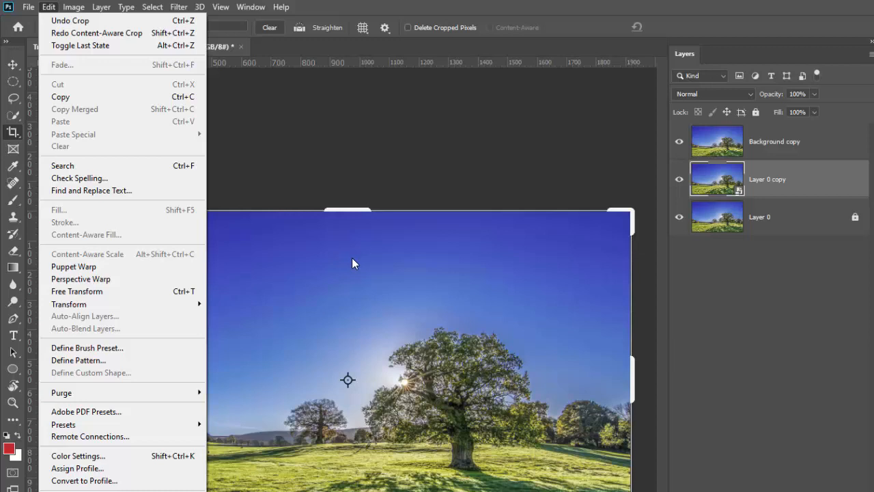
mouse_move(93, 238)
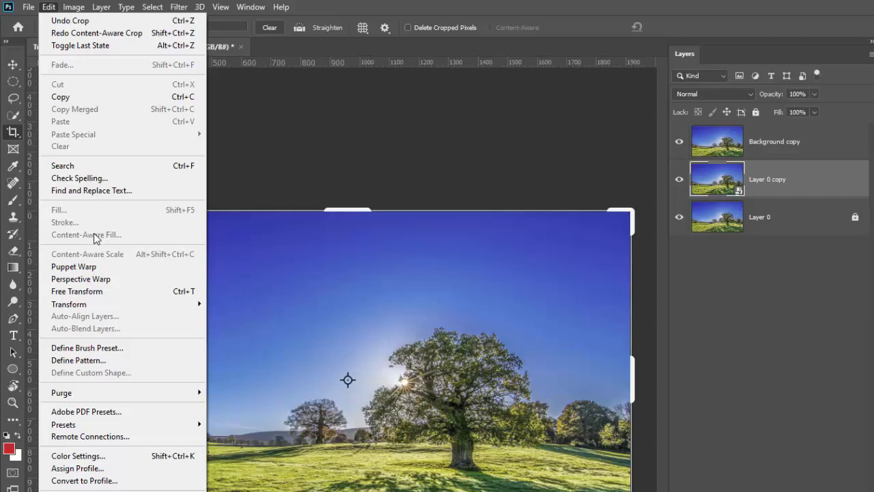
mouse_move(107, 252)
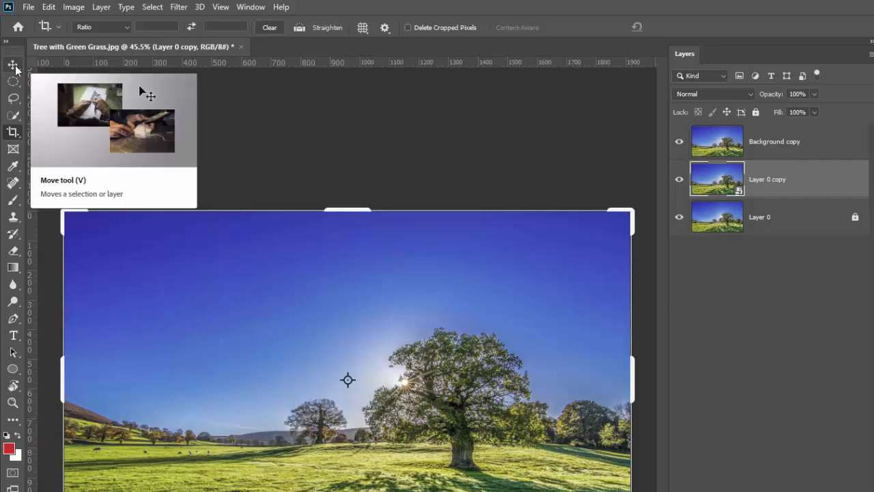
mouse_move(12, 99)
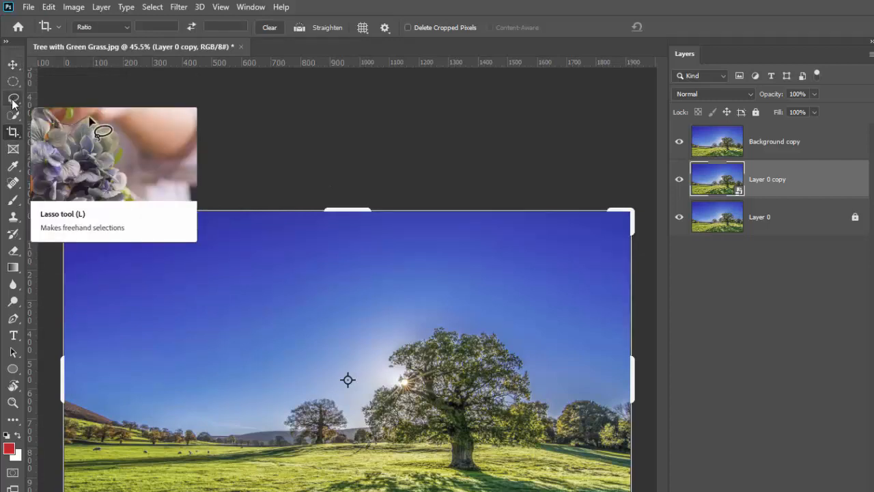
Step: Switch to the Lasso tool to select a patch of sky left of the tree
left_click(13, 98)
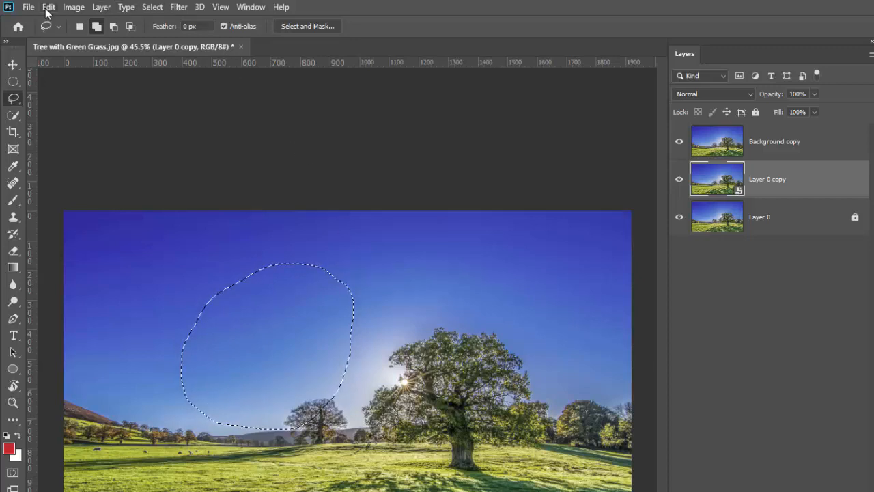
Step: Check the Edit menu for Content-Aware Fill with the sky selection on Layer 0 copy
left_click(49, 7)
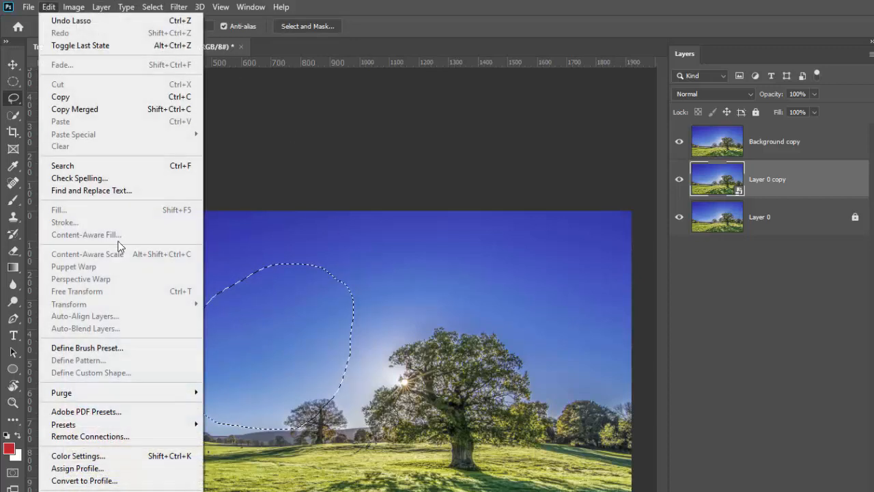
mouse_move(134, 258)
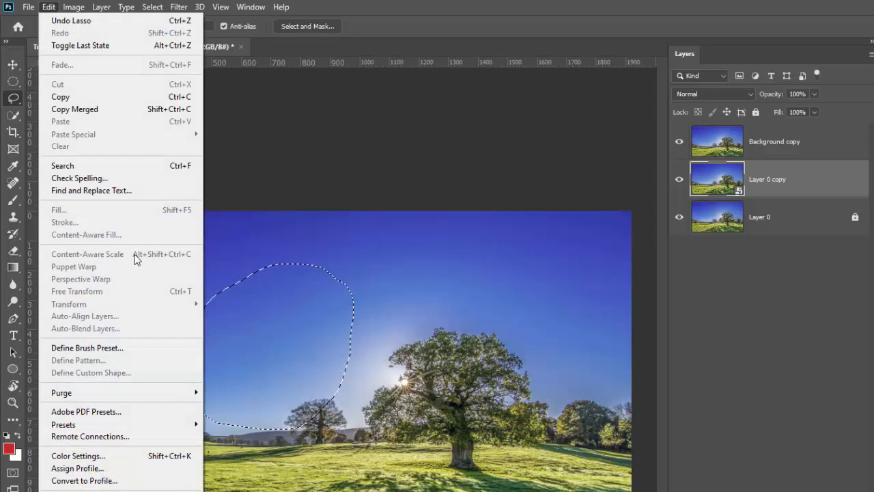
mouse_move(750, 198)
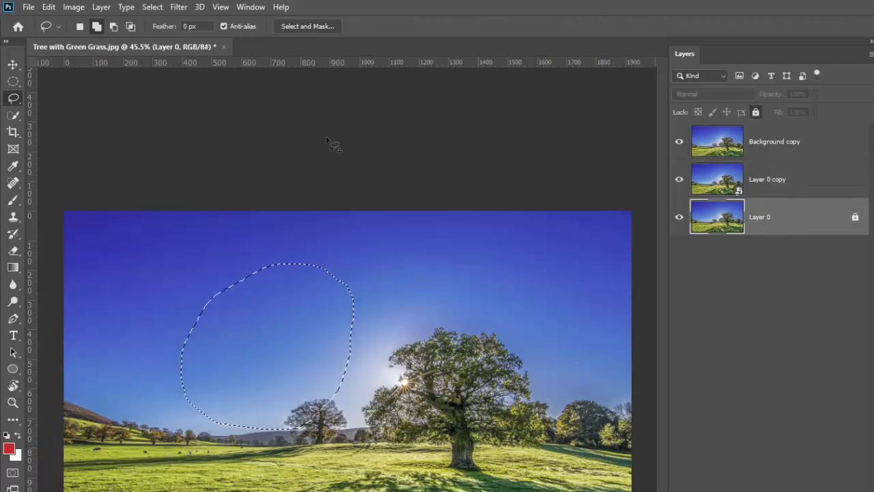
Step: Check which content-aware commands the Edit menu allows on the locked Layer 0
left_click(49, 7)
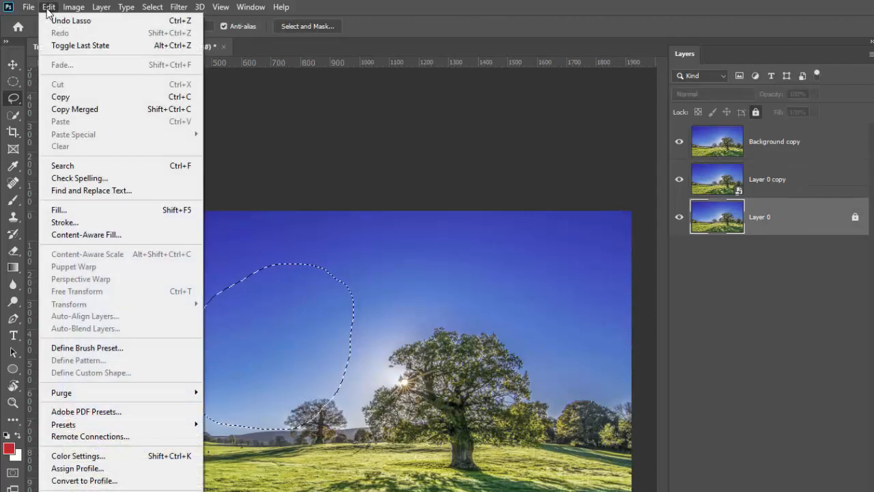
mouse_move(86, 235)
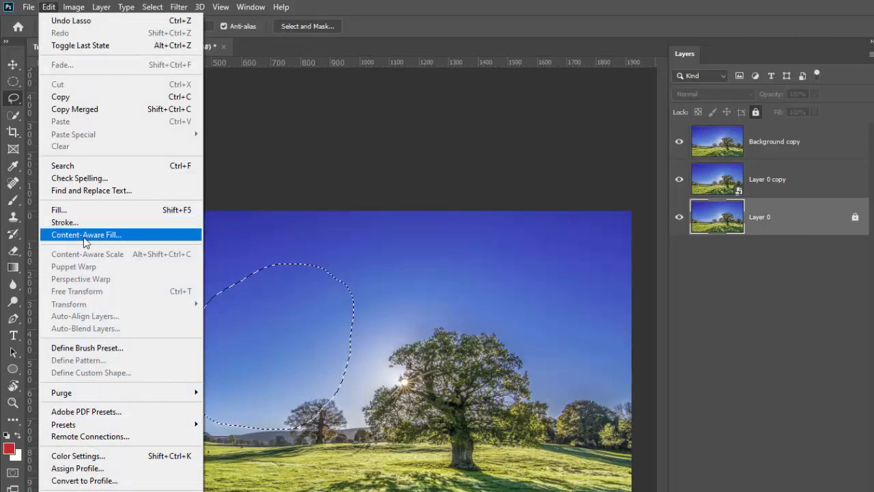
mouse_move(93, 258)
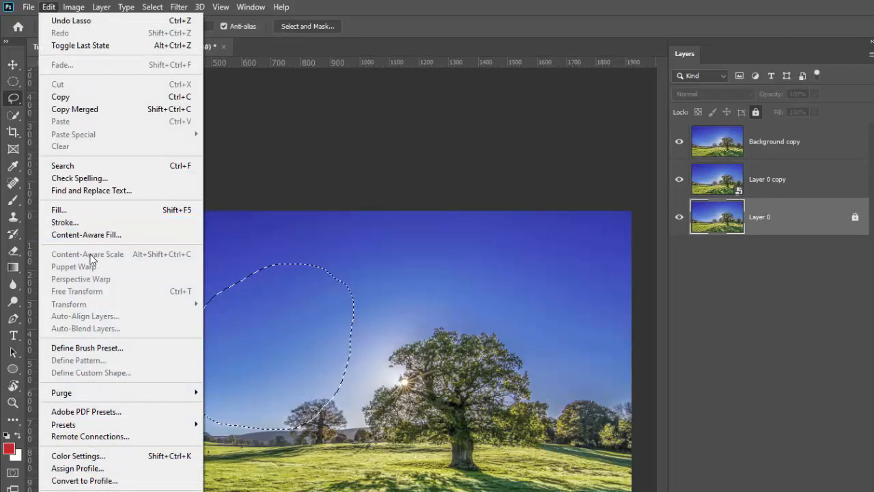
mouse_move(123, 258)
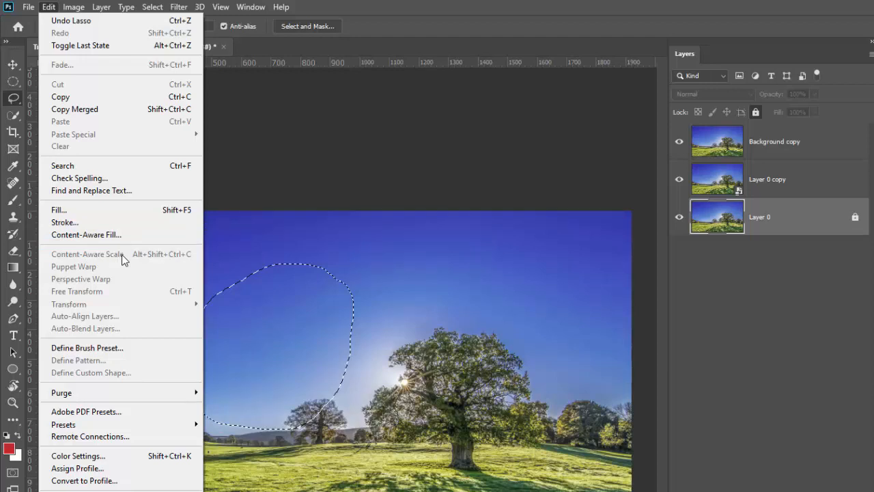
mouse_move(821, 150)
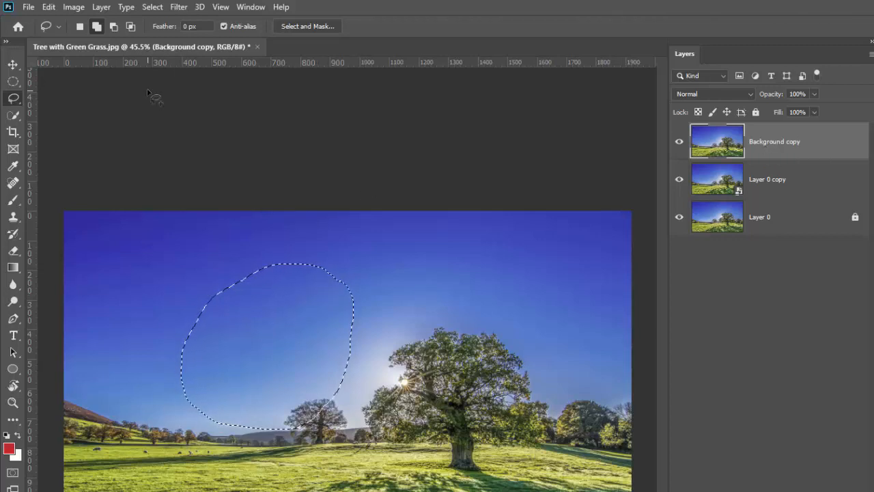
Step: Check the Edit menu on Background copy, where Content-Aware Fill and Scale are enabled
left_click(49, 7)
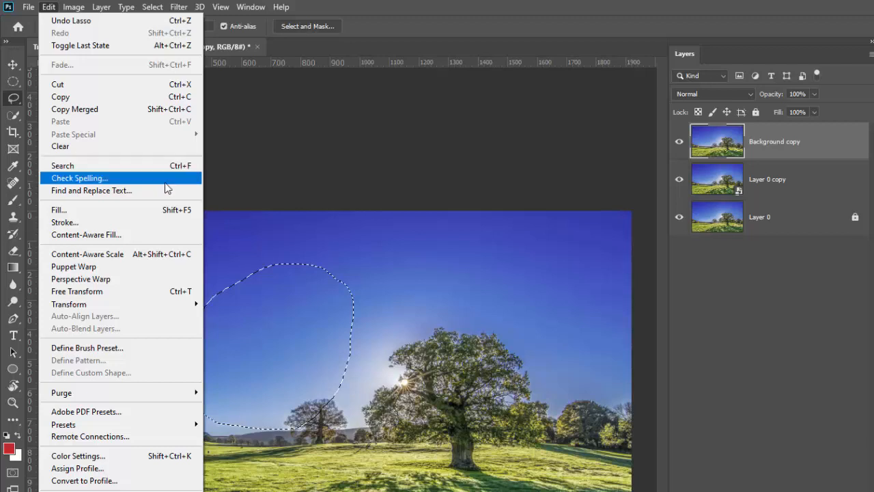
mouse_move(265, 285)
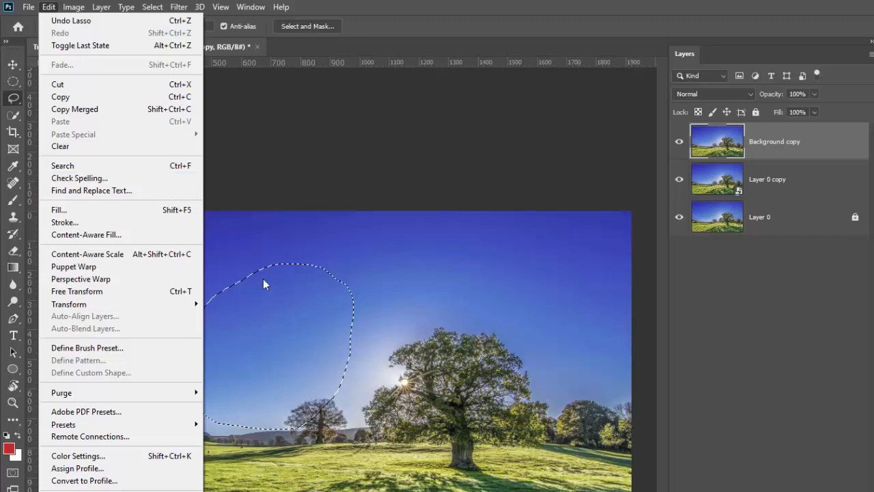
mouse_move(86, 235)
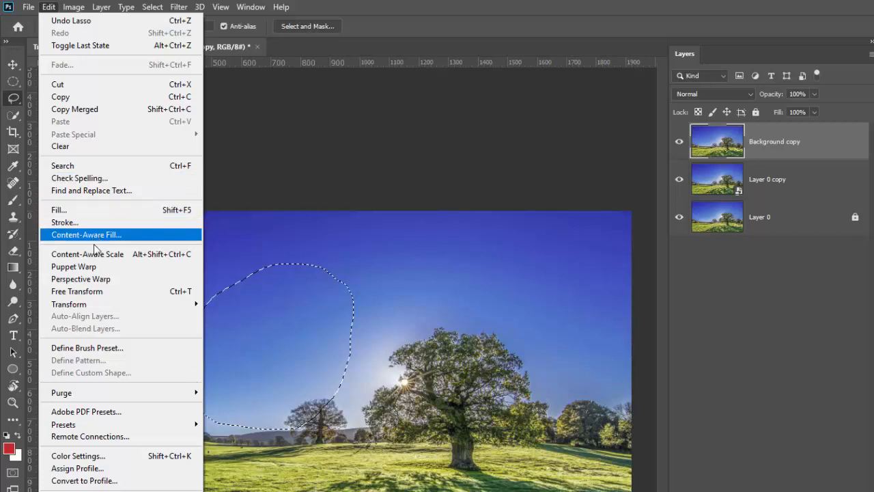
mouse_move(88, 253)
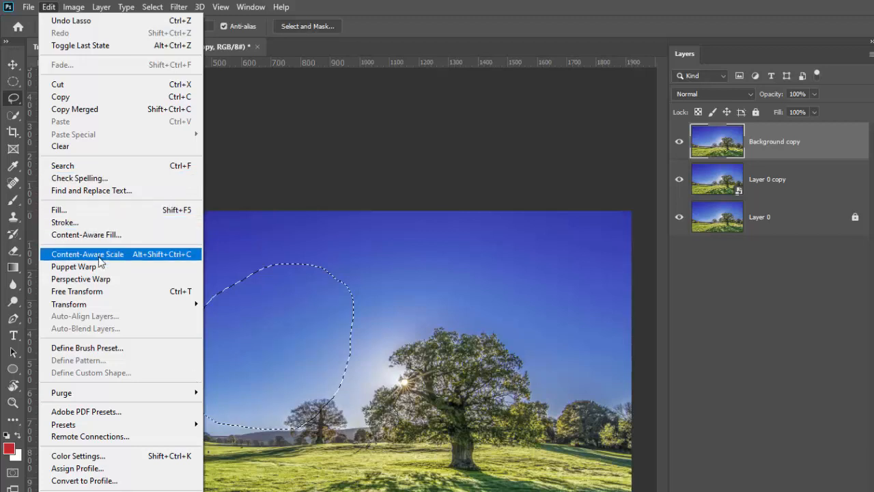